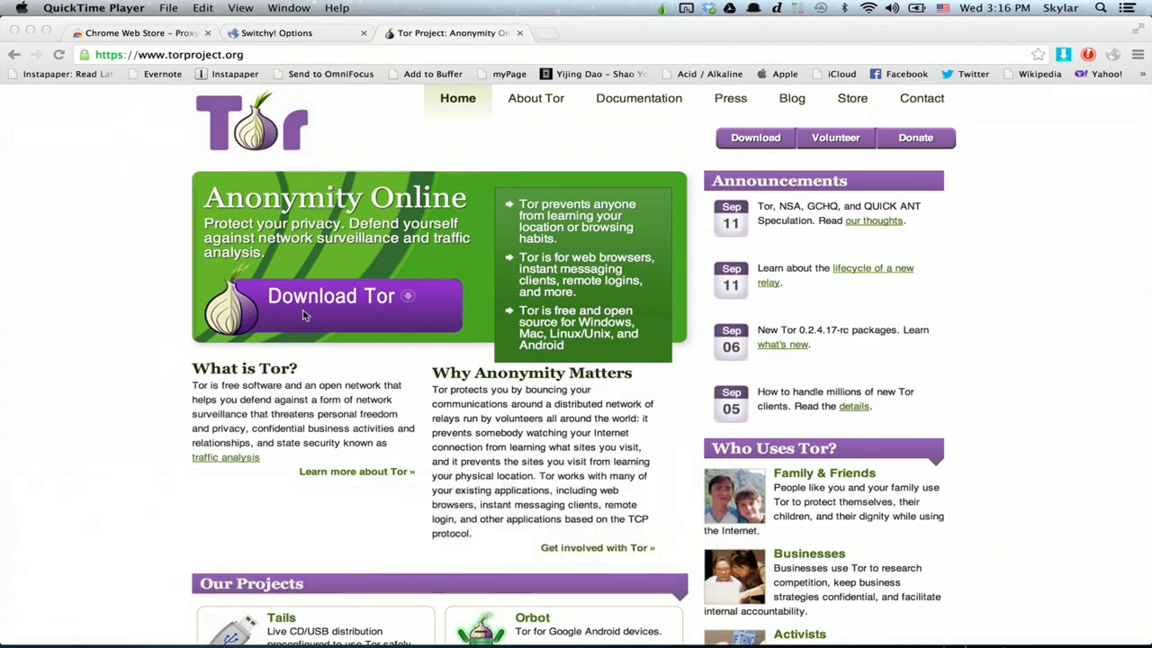
# Start the Tor download from torproject.org's Download Tor button.
pyautogui.click(331, 306)
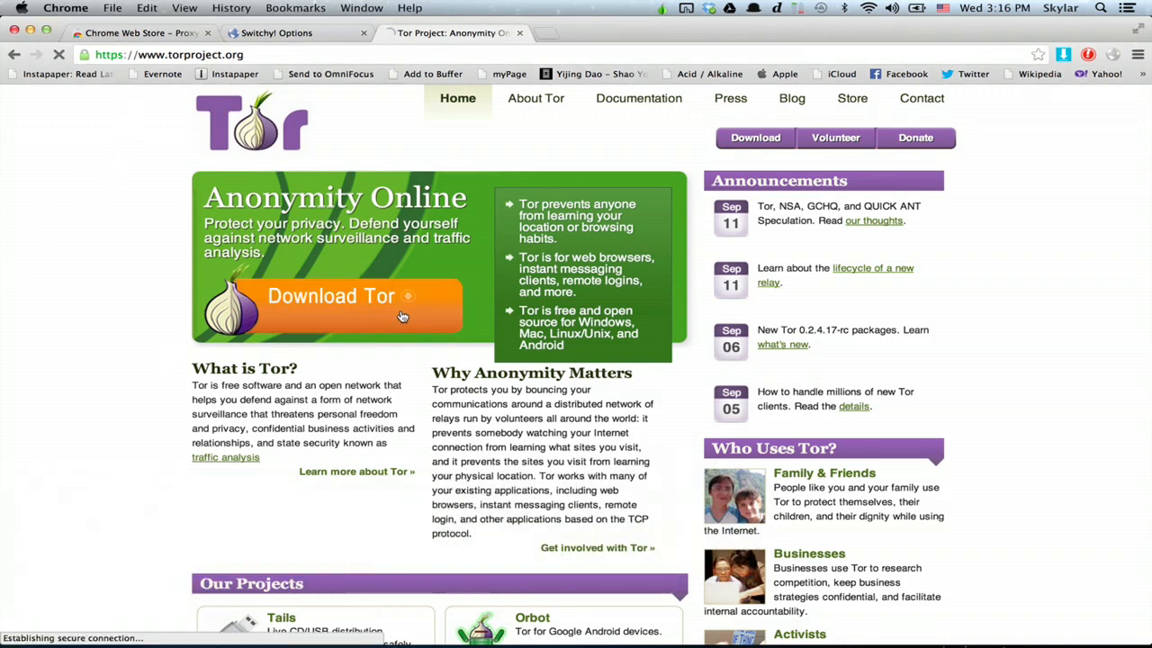
pyautogui.click(331, 296)
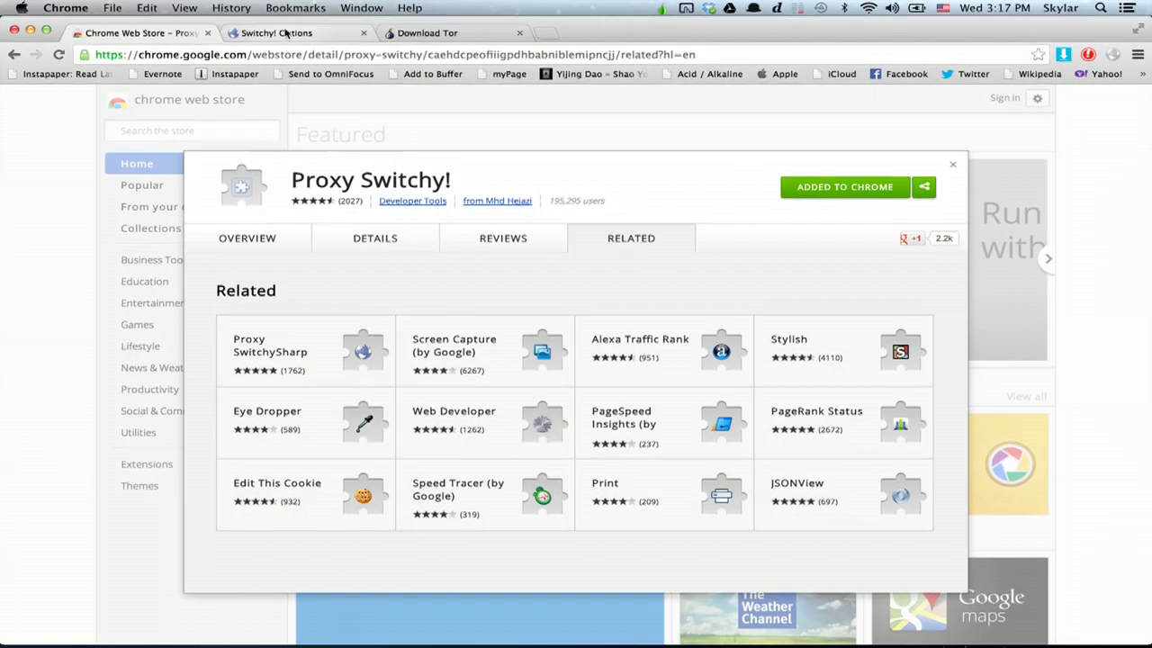
# Create profile 'Tor' using HTTP proxy 127.0.0.1 port 8118 for all protocols.
pyautogui.click(275, 32)
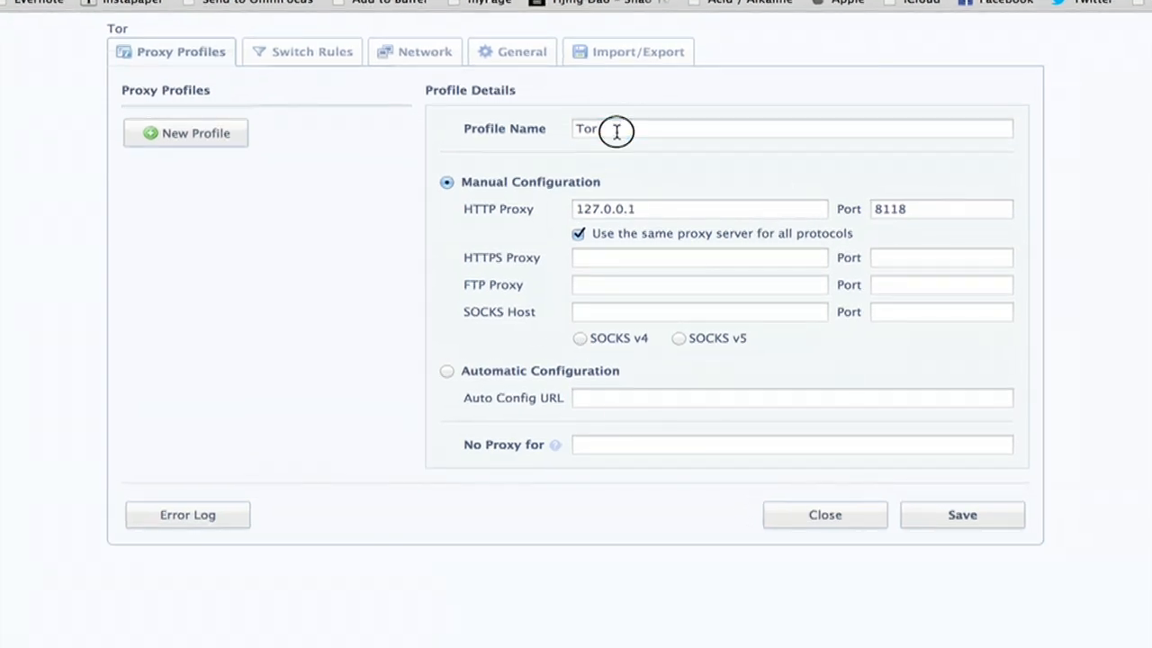
pyautogui.click(698, 209)
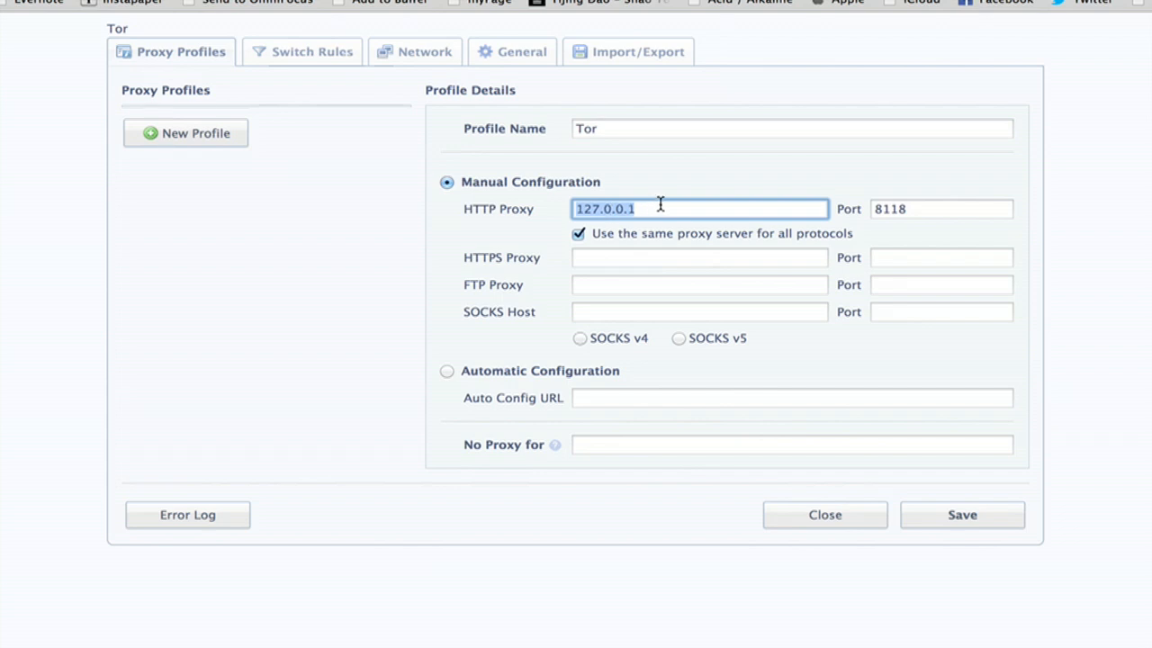
pyautogui.moveTo(720, 209)
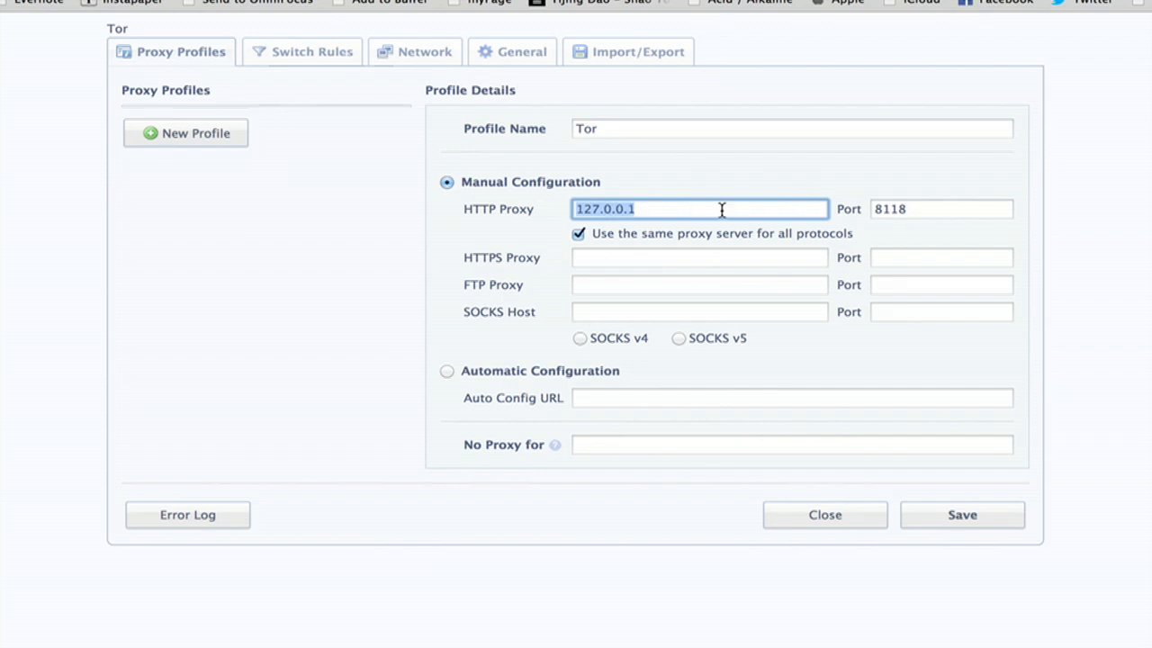
pyautogui.moveTo(896, 209)
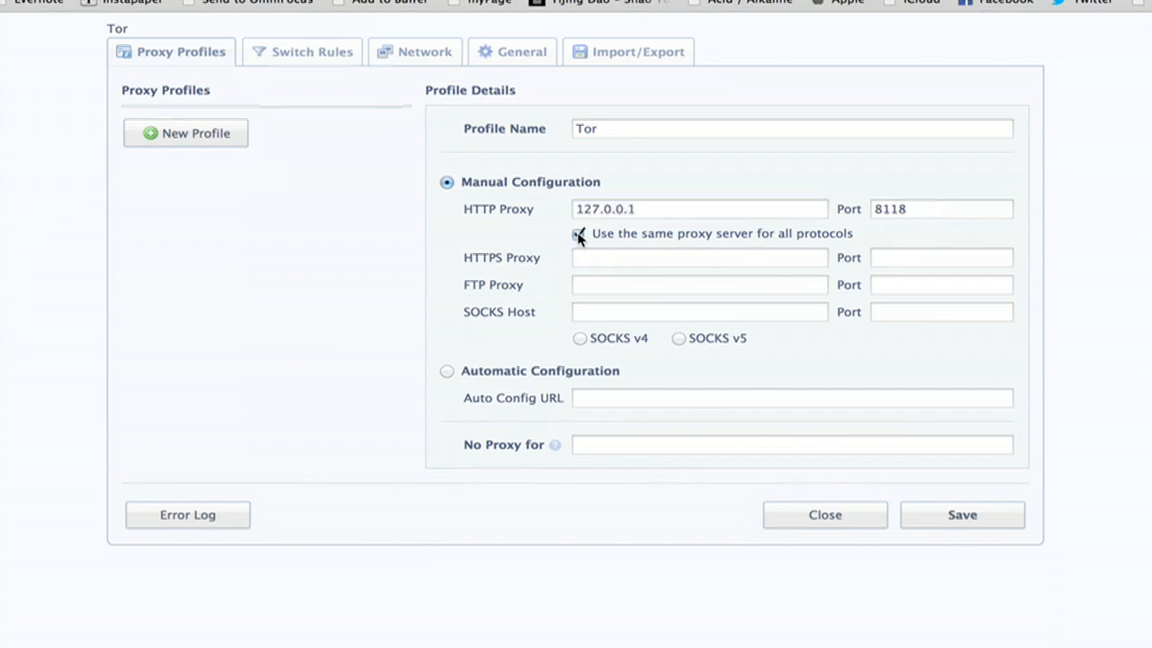
pyautogui.click(580, 234)
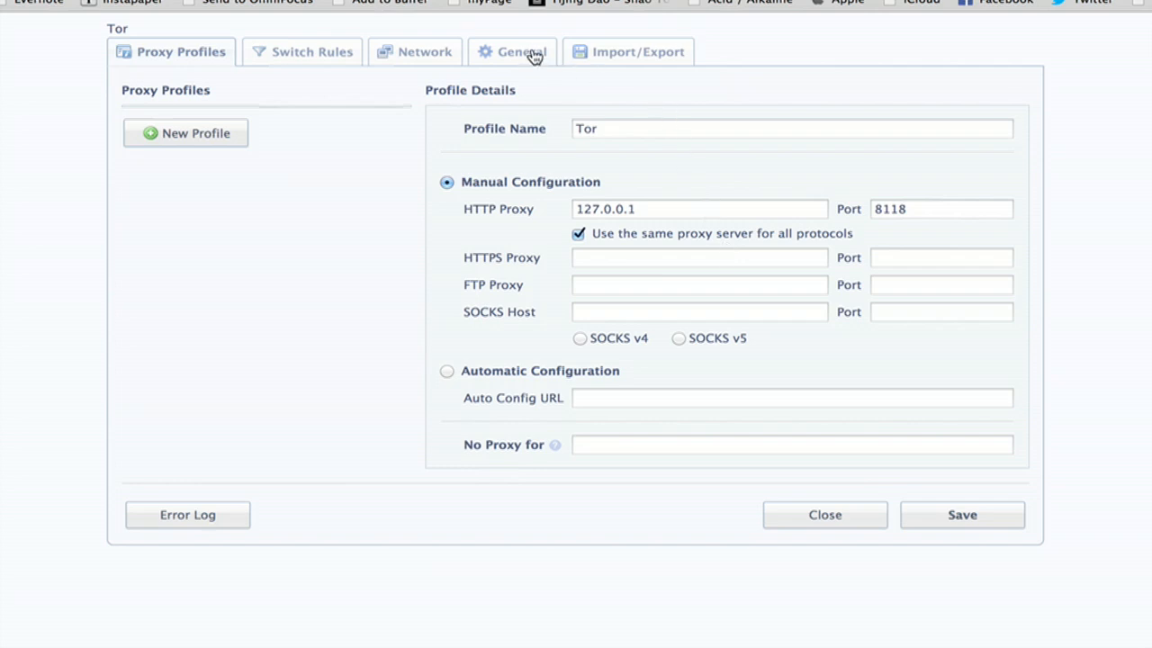
# In General settings, enable Quick Switch as a binary switch with Tor as Profile 2.
pyautogui.click(520, 50)
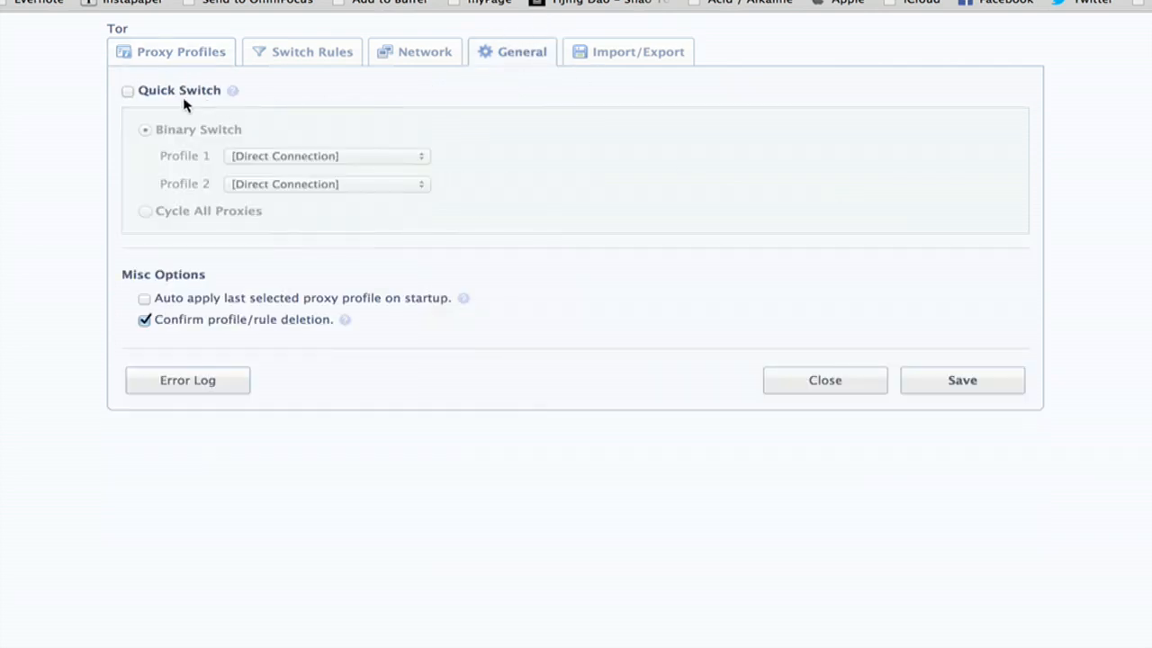
pyautogui.click(126, 90)
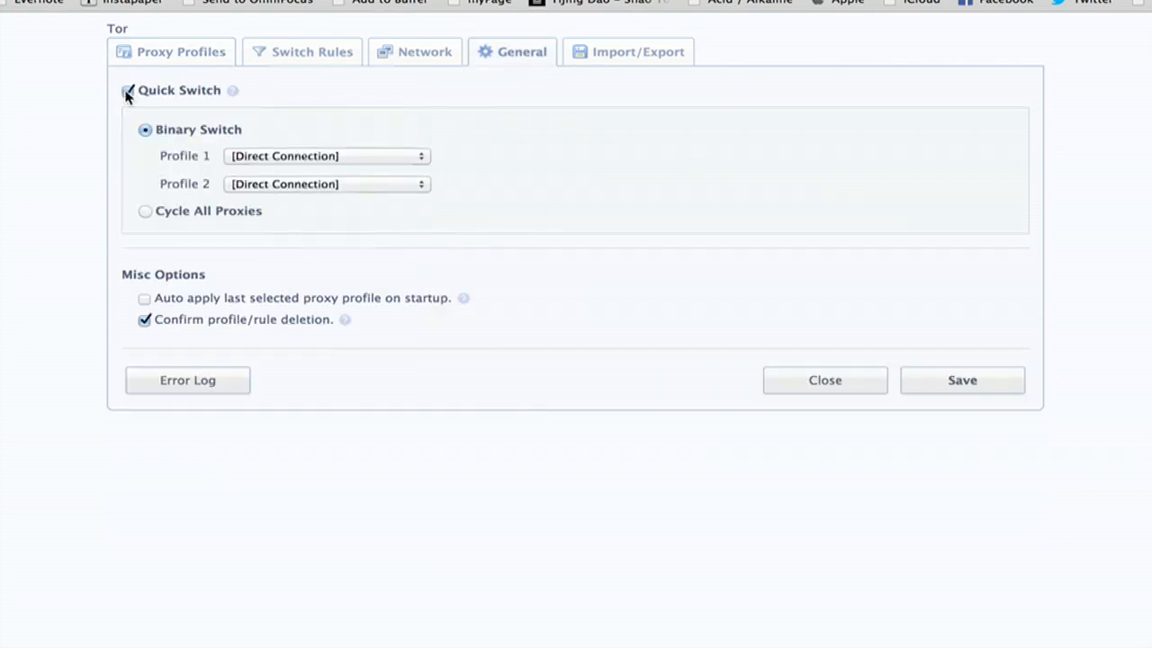
pyautogui.click(128, 90)
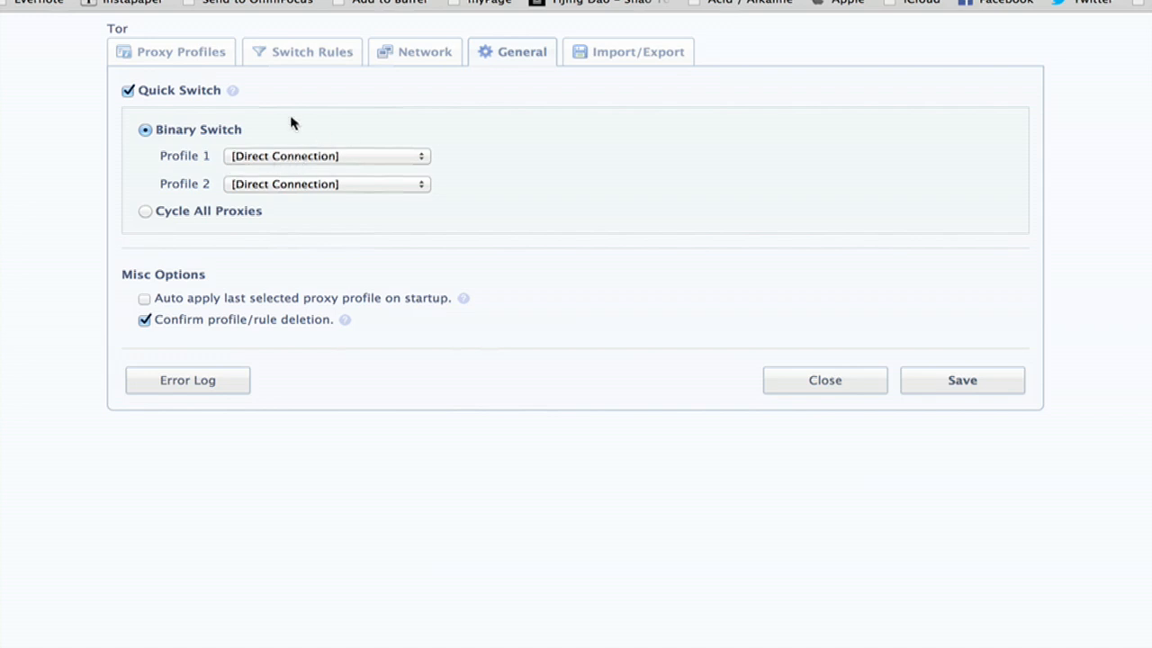
pyautogui.click(326, 183)
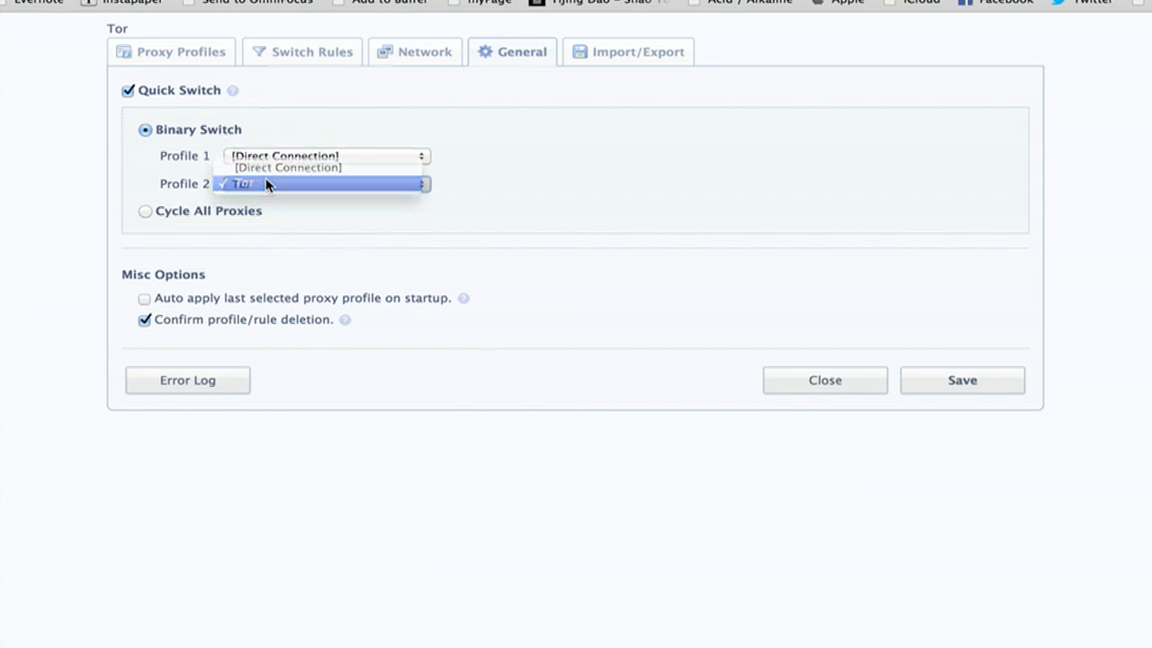
pyautogui.click(961, 380)
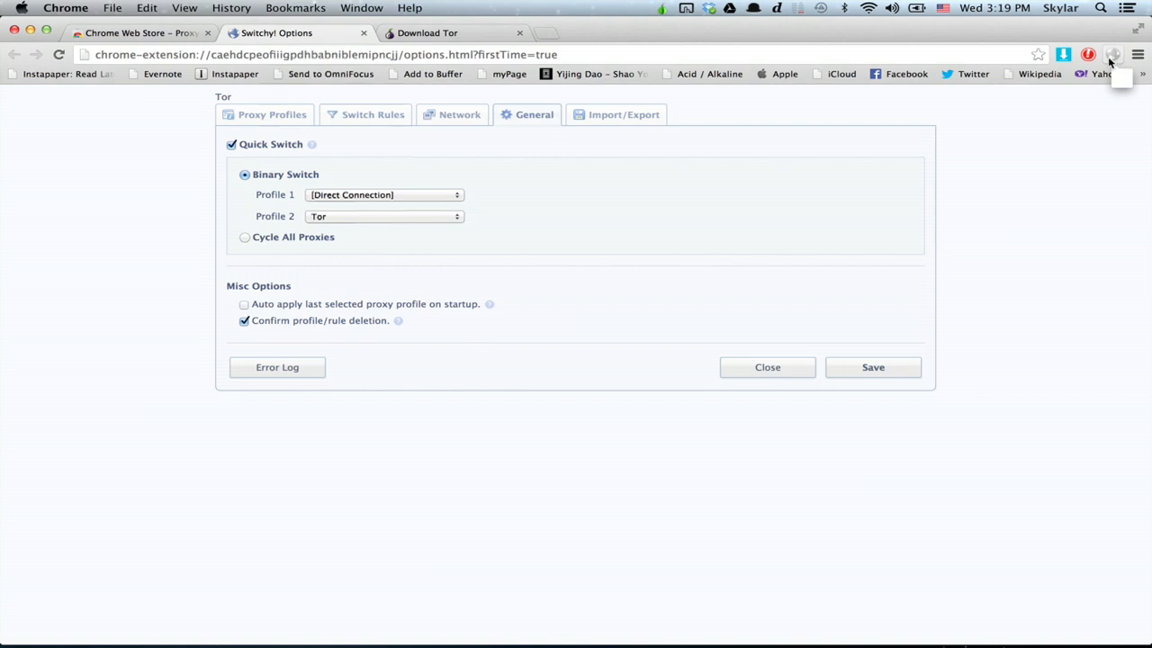
pyautogui.moveTo(652, 110)
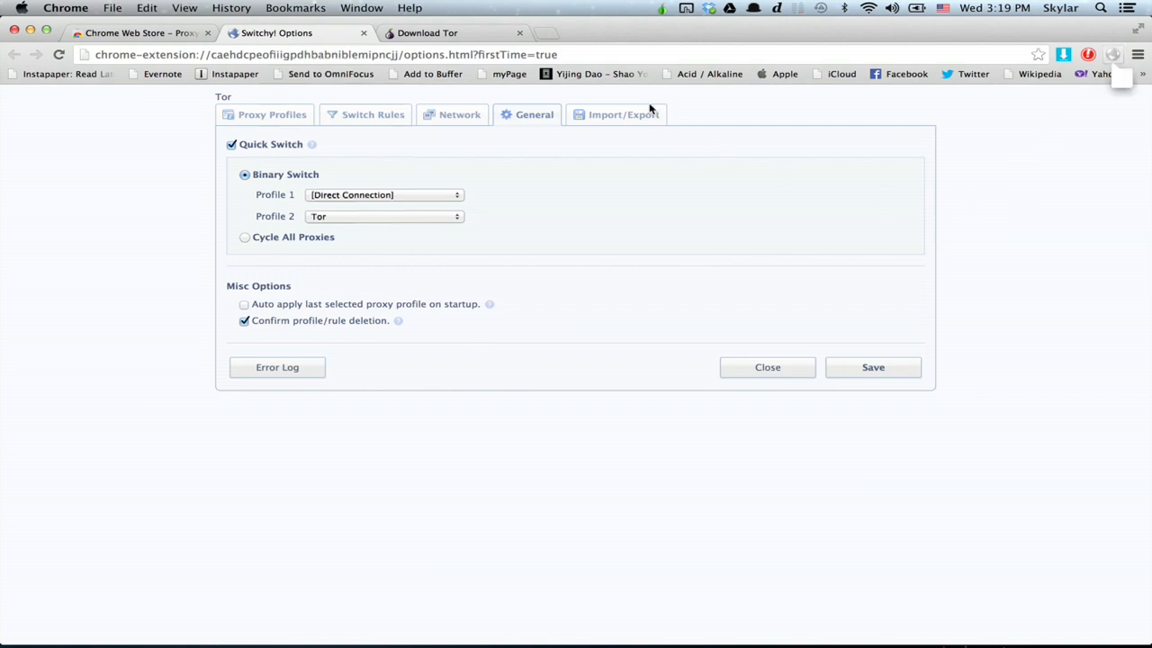